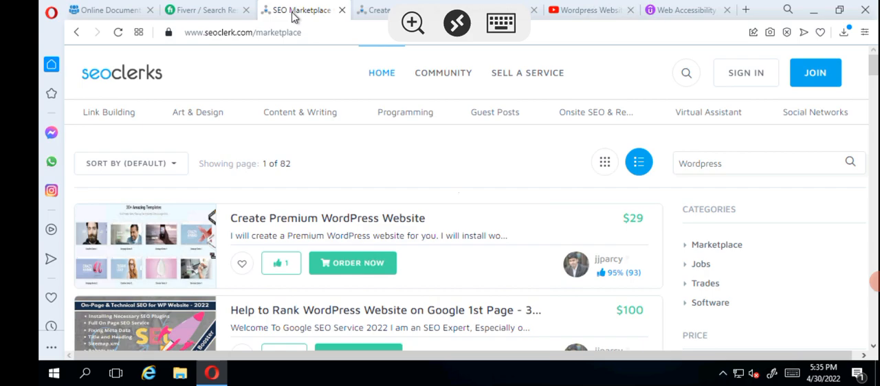
mouse_move(149, 144)
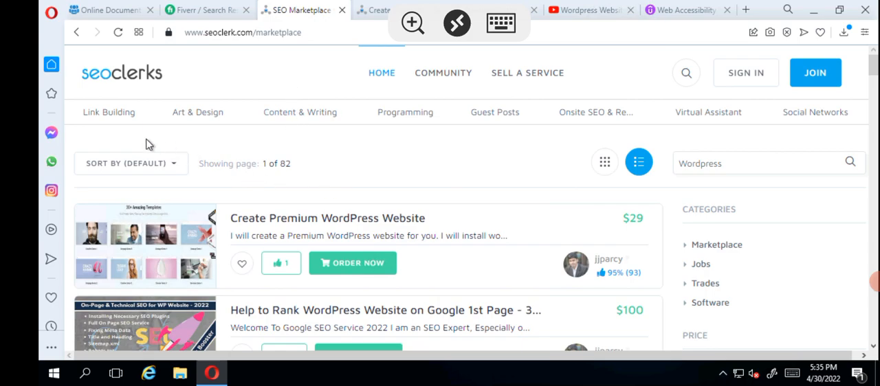
mouse_move(353, 264)
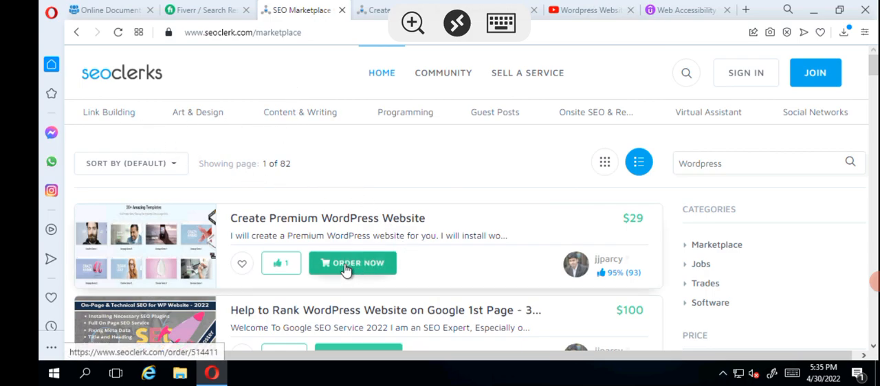
mouse_move(413, 298)
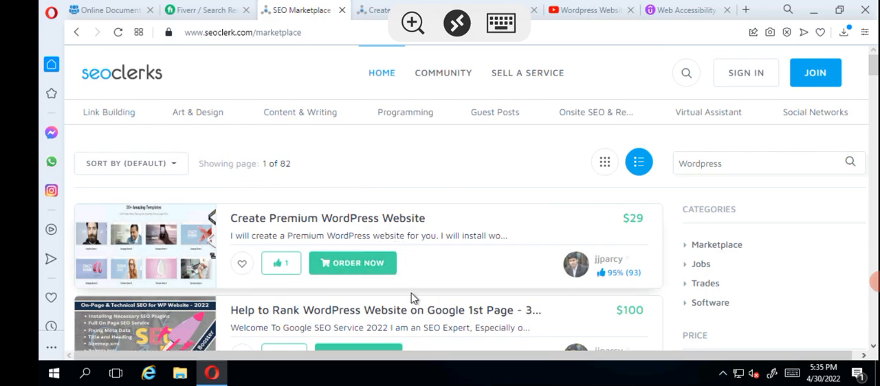
mouse_move(427, 266)
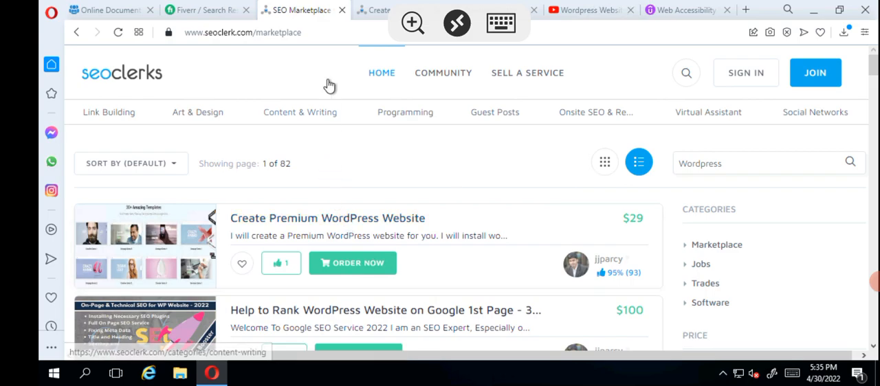
mouse_move(378, 9)
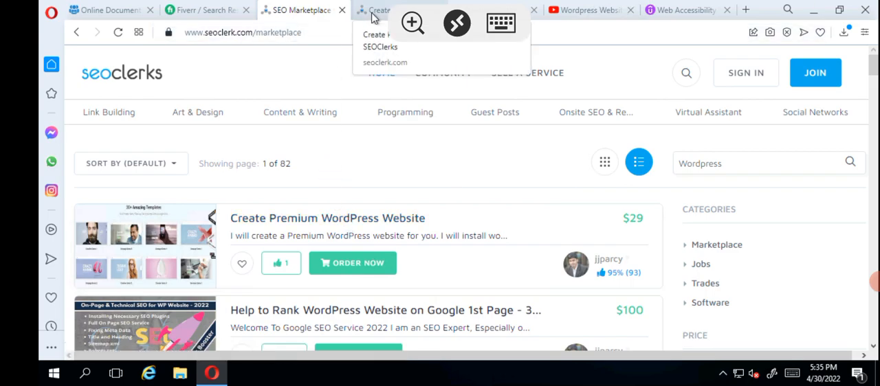
Switch to the $29 Create Premium WordPress Website gig and advance its template preview gallery
left_click(328, 218)
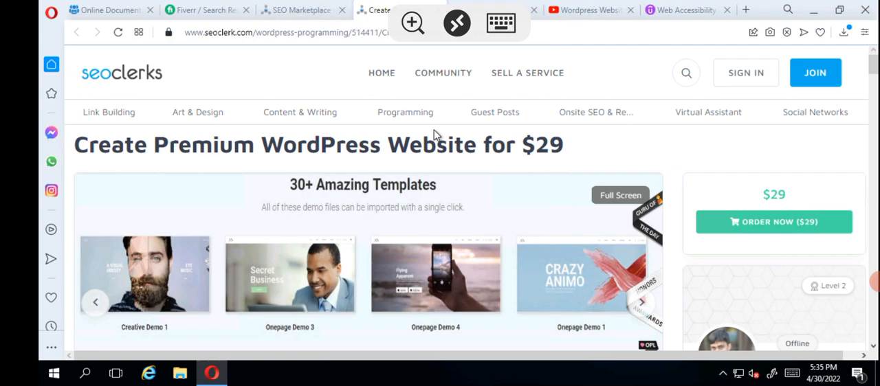
mouse_move(304, 201)
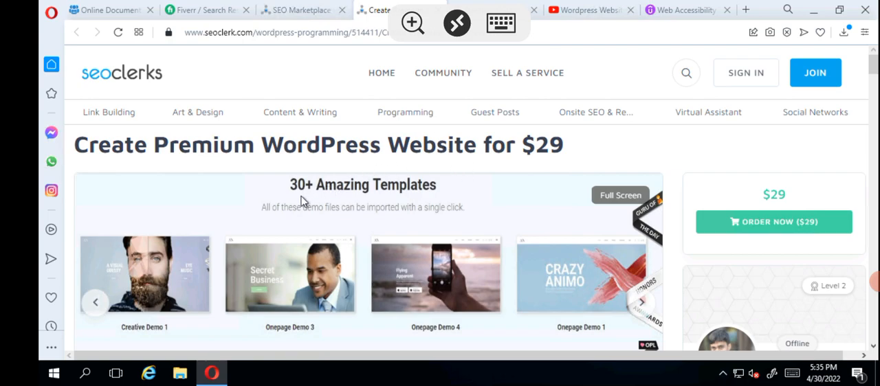
mouse_move(584, 265)
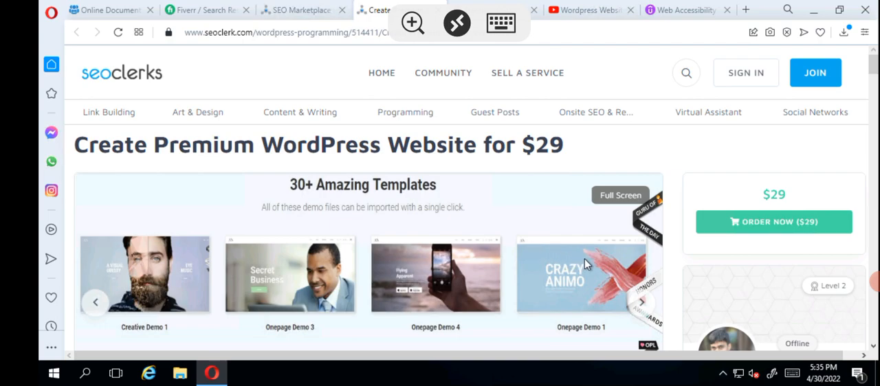
mouse_move(645, 308)
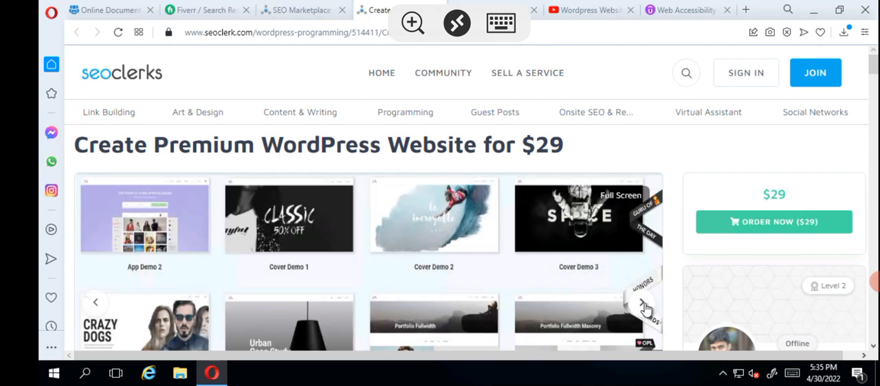
left_click(644, 304)
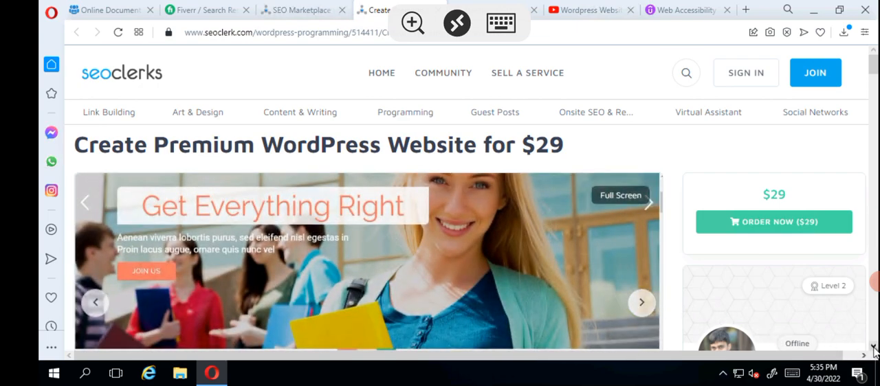
Scroll past the gallery and Latest Courses to the premium-theme WordPress description
scroll("down", 3)
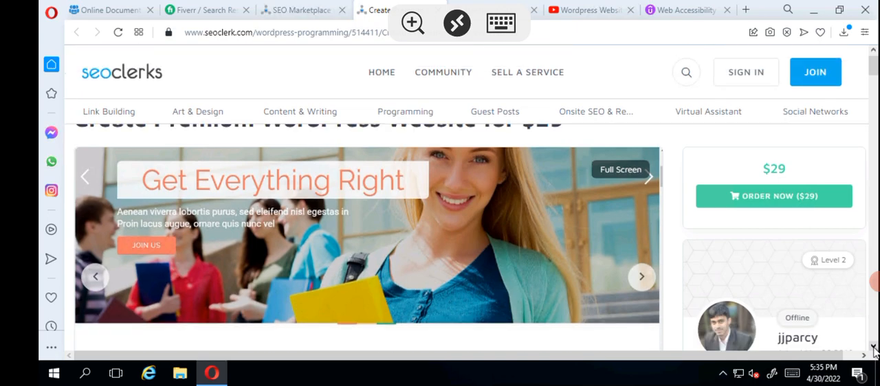
scroll("down", 3)
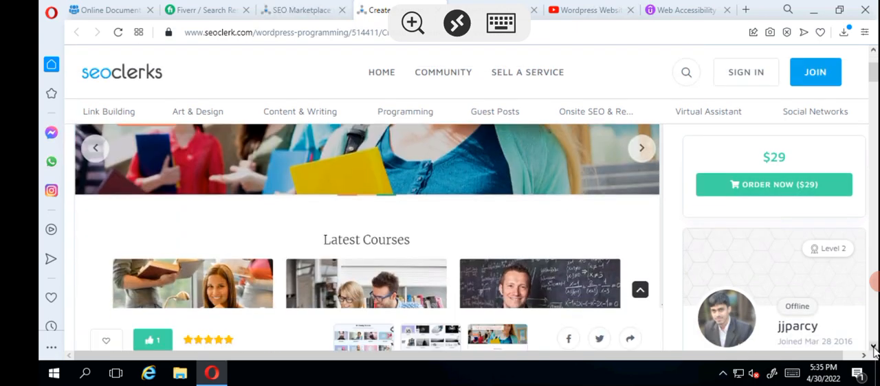
scroll("down", 3)
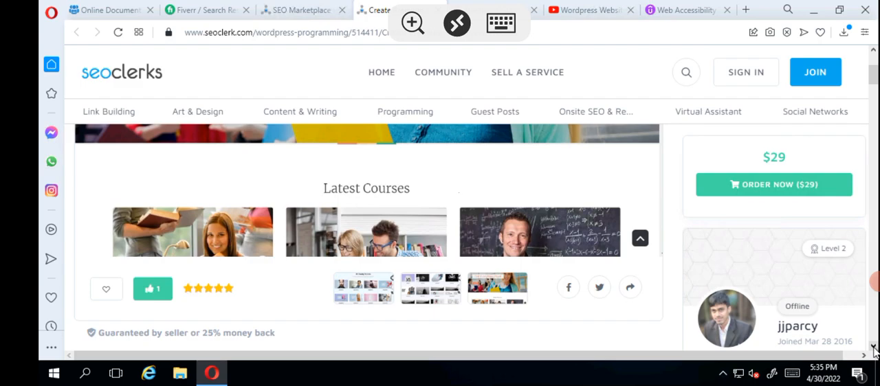
scroll("down", 3)
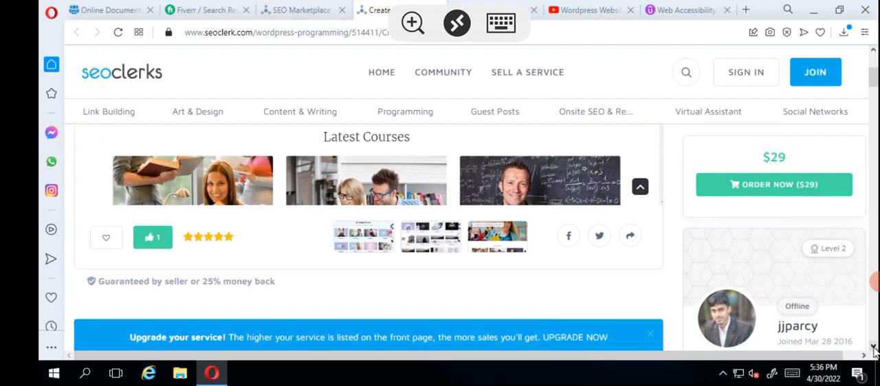
scroll("down", 3)
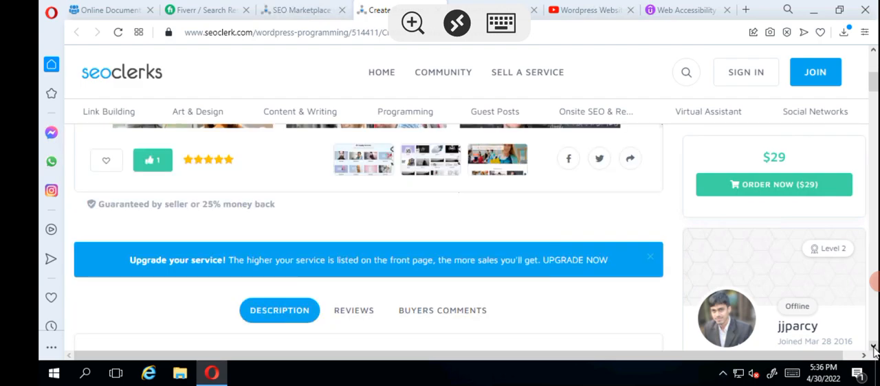
scroll("down", 3)
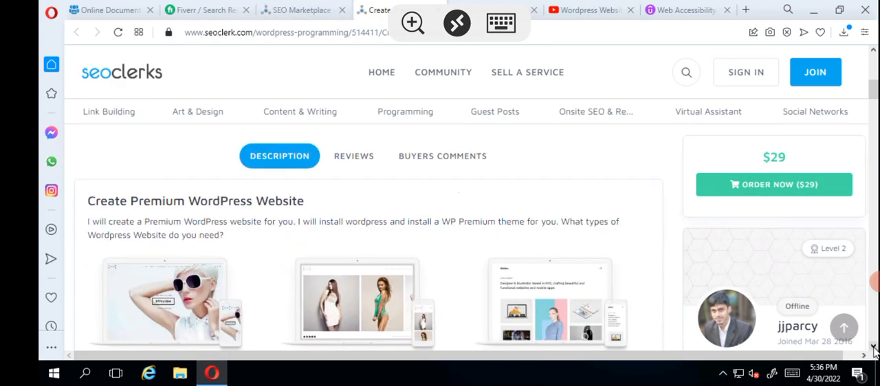
Scroll through the V-numbered template demo thumbnails until the 'I will Create:' heading appears
scroll("down", 3)
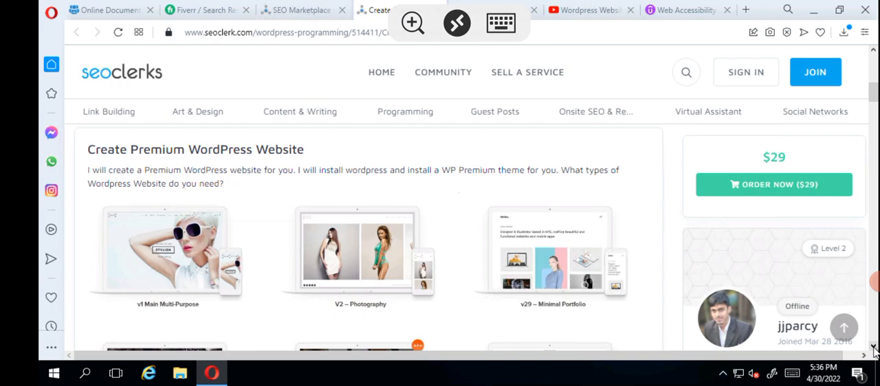
scroll("down", 3)
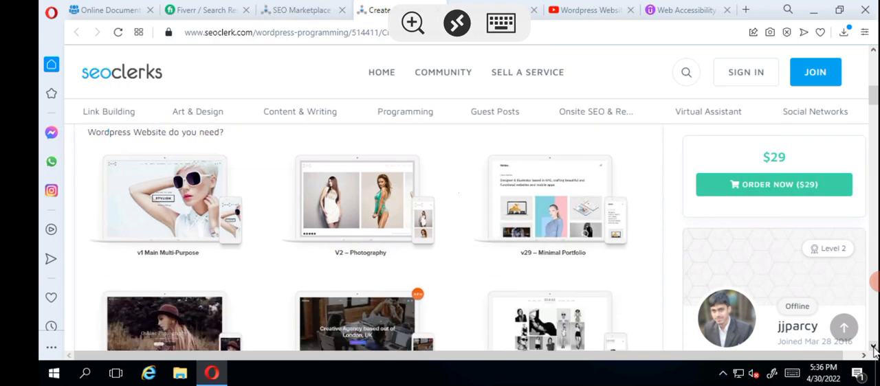
scroll("down", 3)
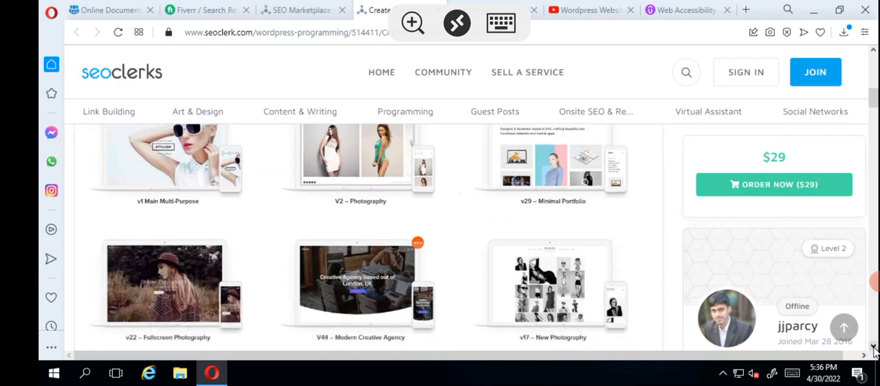
scroll("down", 3)
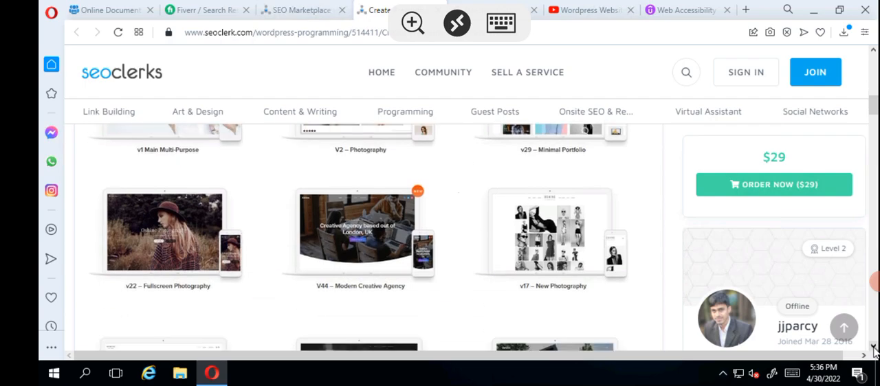
scroll("down", 3)
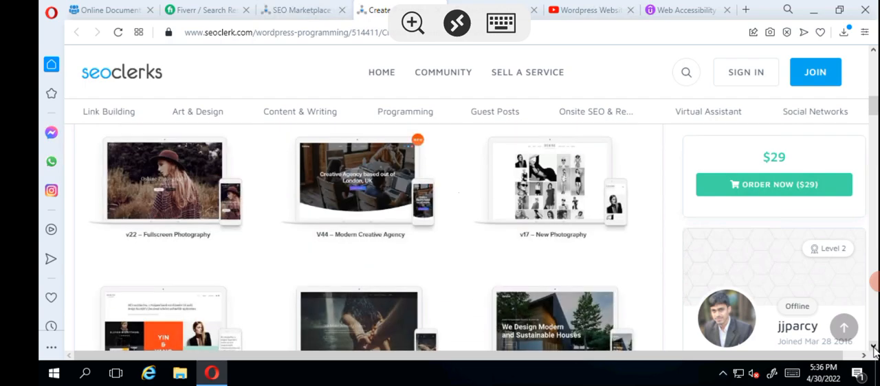
scroll("down", 3)
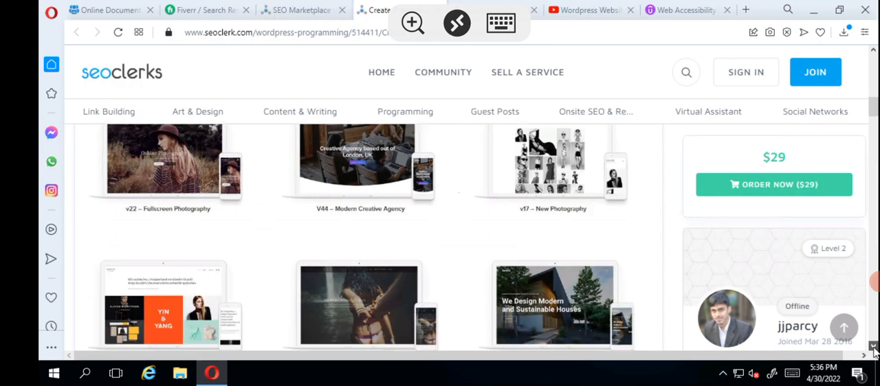
scroll("down", 3)
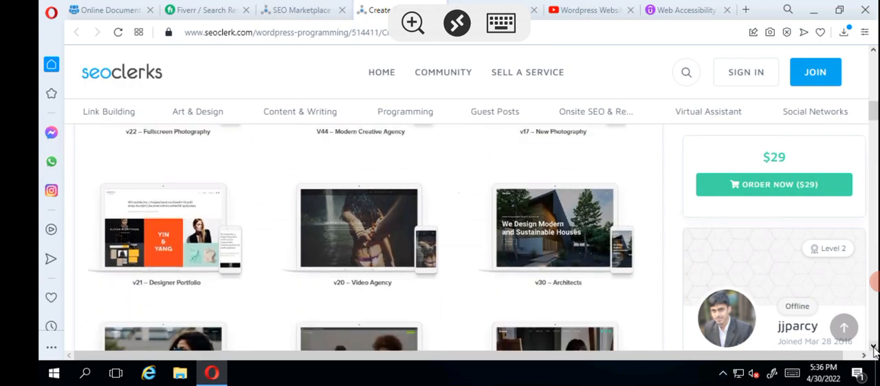
scroll("down", 3)
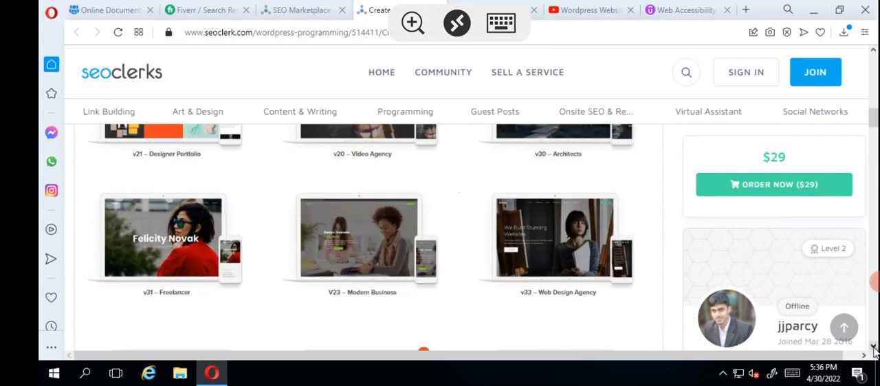
scroll("down", 3)
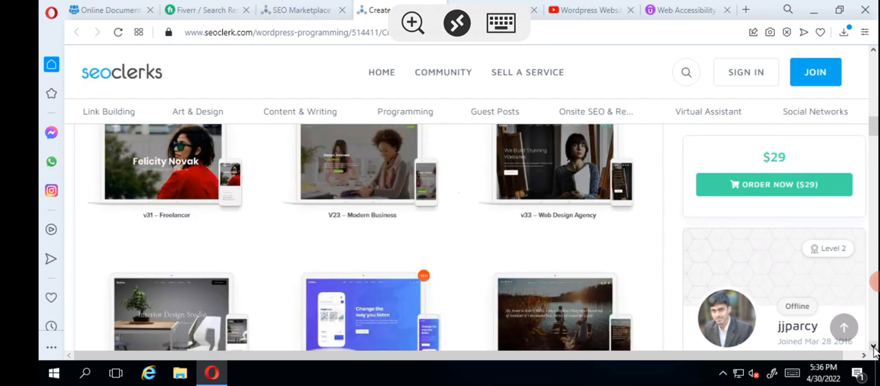
scroll("down", 3)
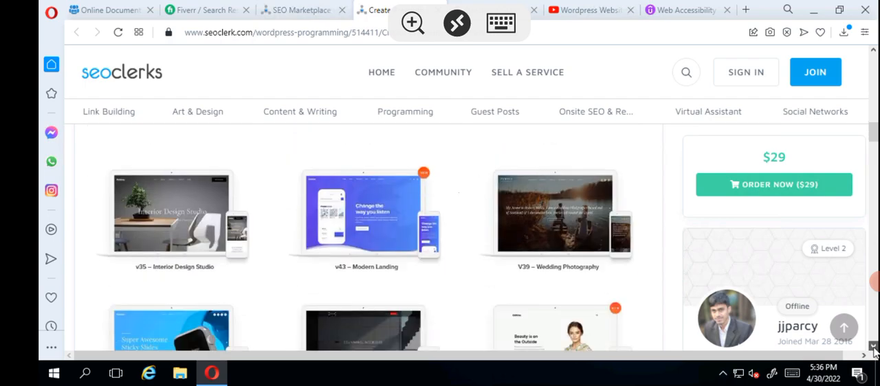
scroll("down", 3)
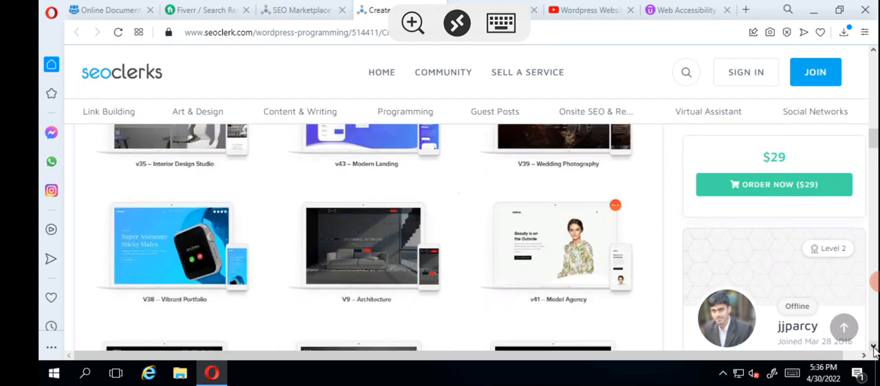
scroll("down", 3)
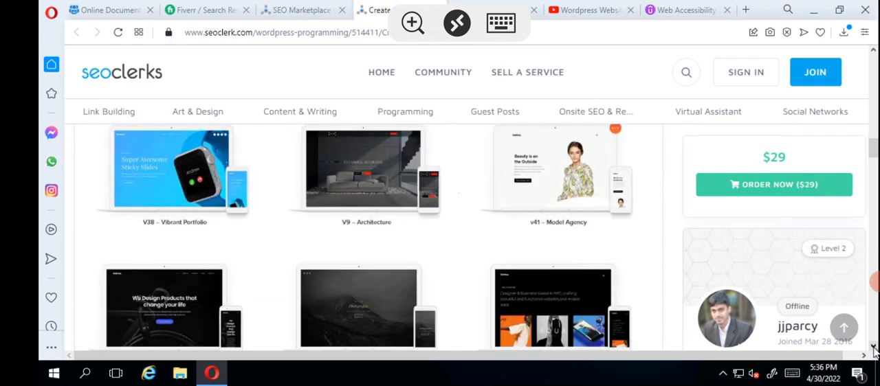
scroll("down", 3)
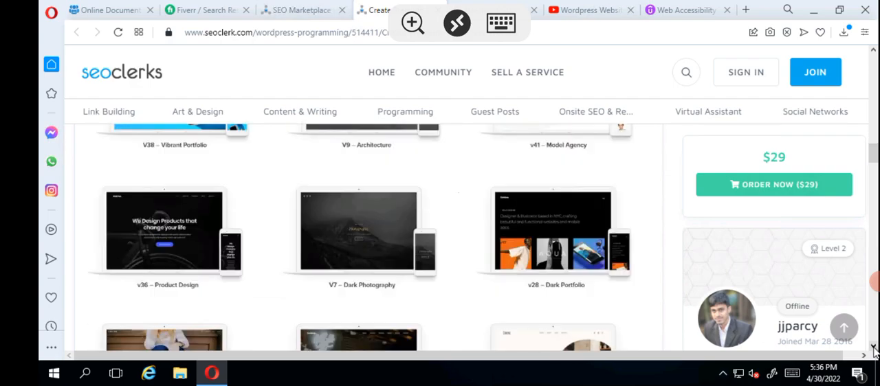
scroll("down", 3)
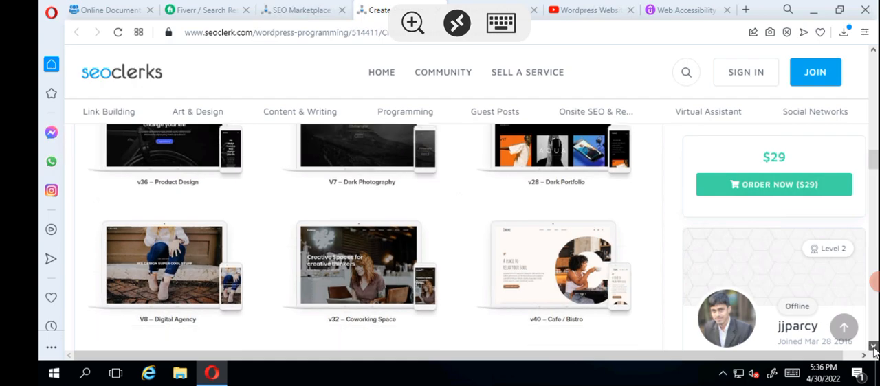
scroll("down", 3)
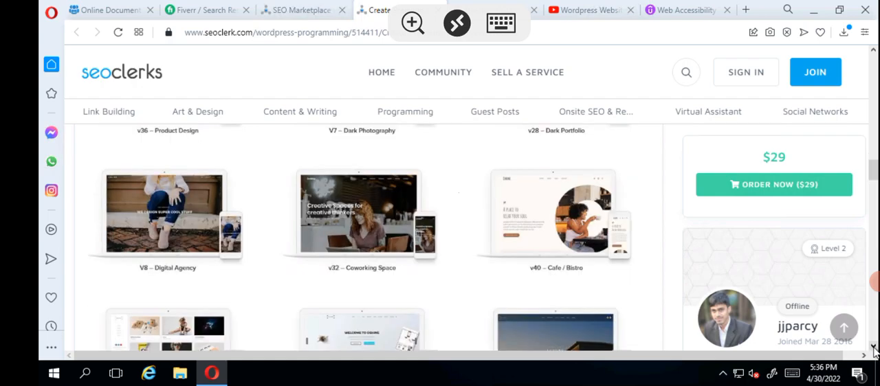
scroll("down", 3)
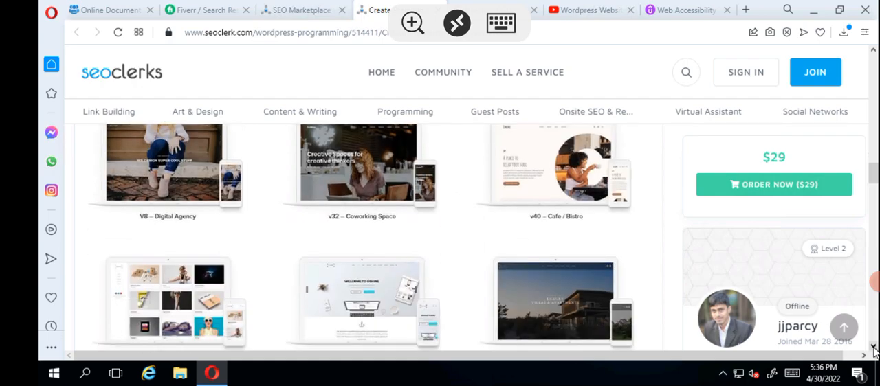
scroll("down", 3)
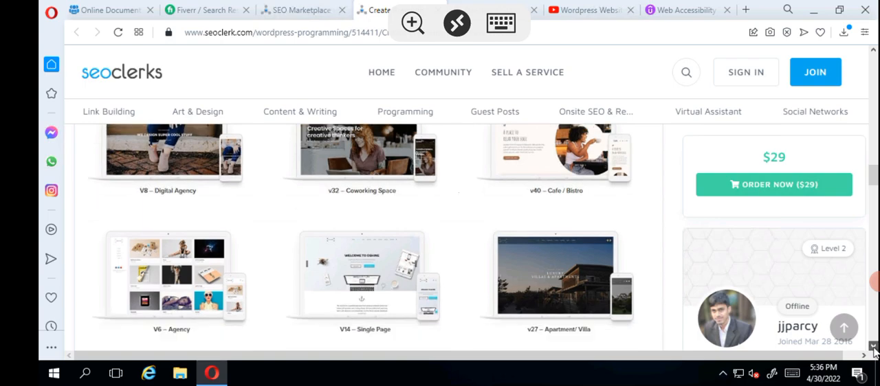
scroll("down", 3)
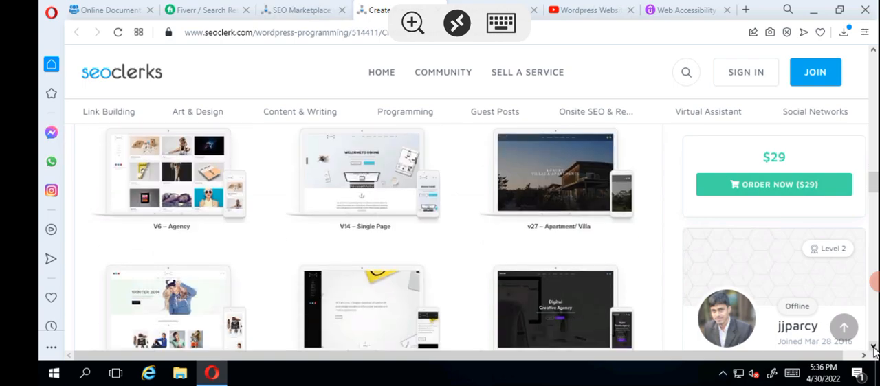
scroll("down", 3)
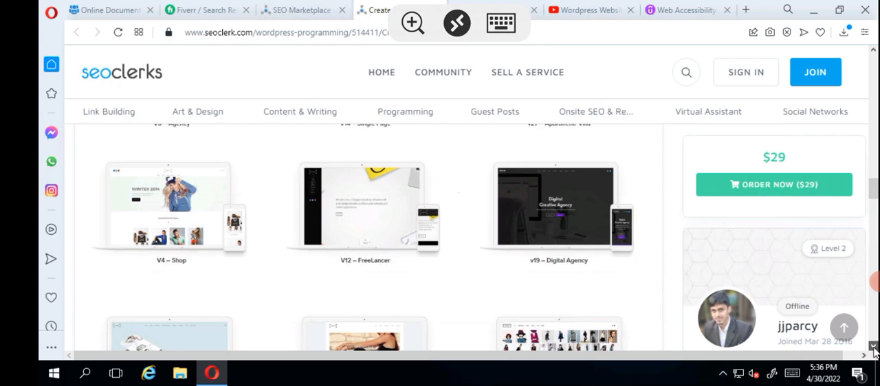
scroll("down", 3)
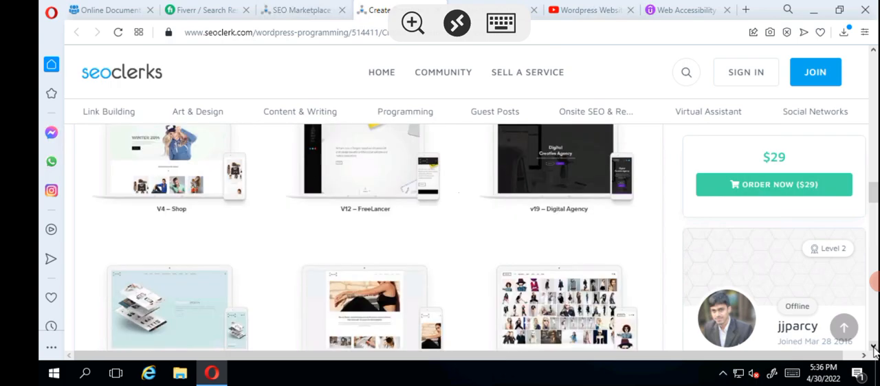
scroll("down", 3)
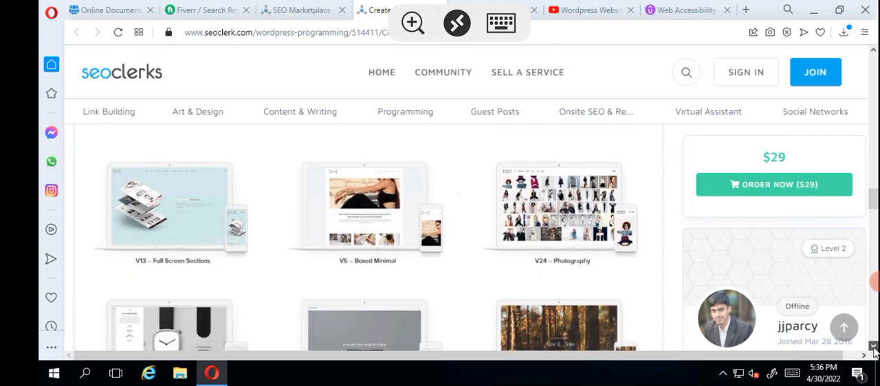
scroll("down", 3)
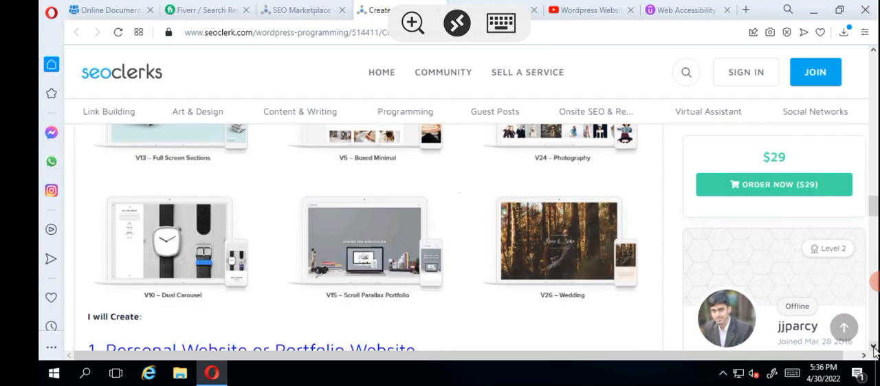
Read the gig's website-type list, 'This includes' services, tags and paid extras
scroll("down", 3)
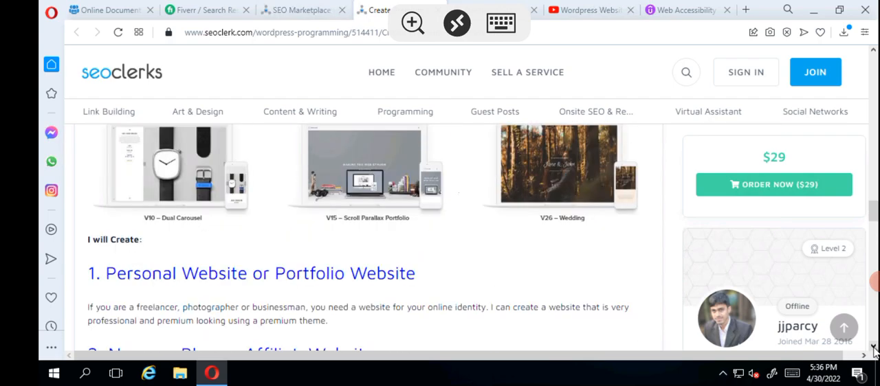
scroll("down", 3)
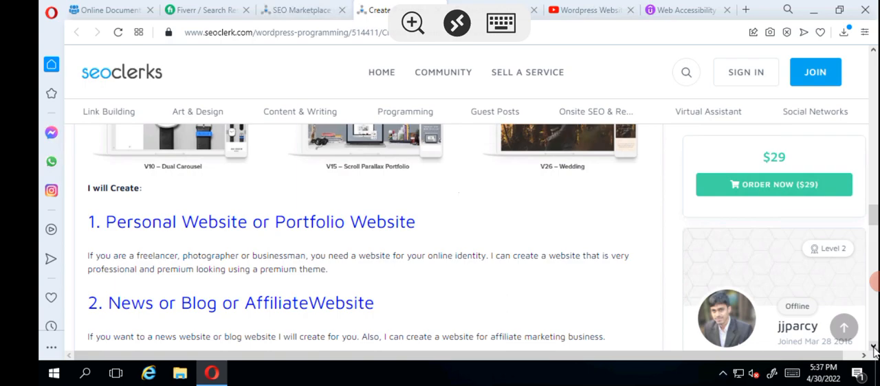
scroll("down", 3)
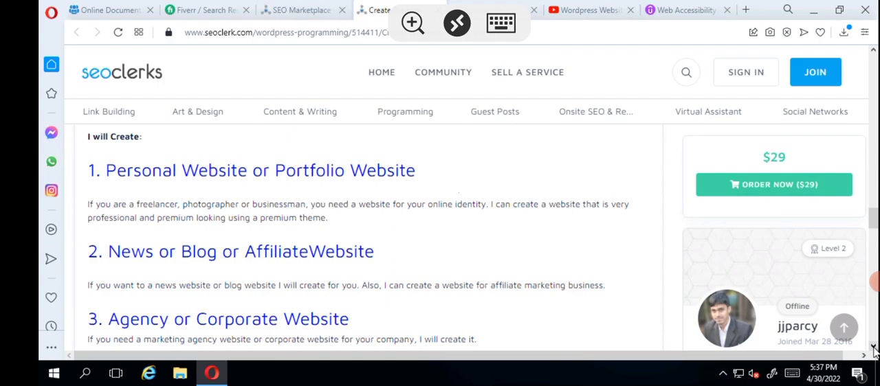
scroll("down", 3)
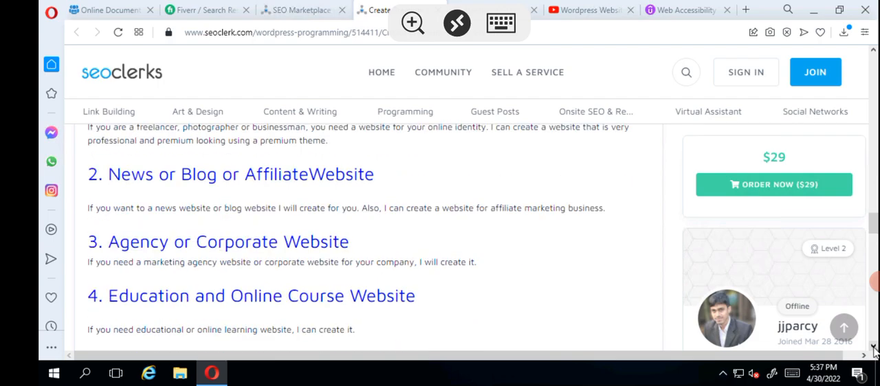
scroll("down", 3)
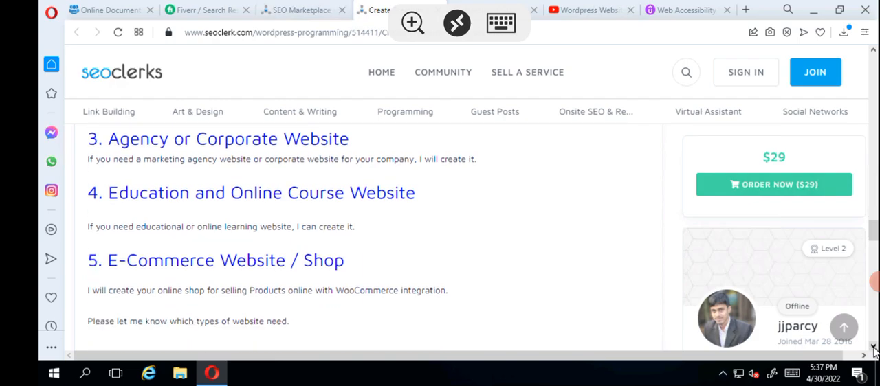
scroll("down", 3)
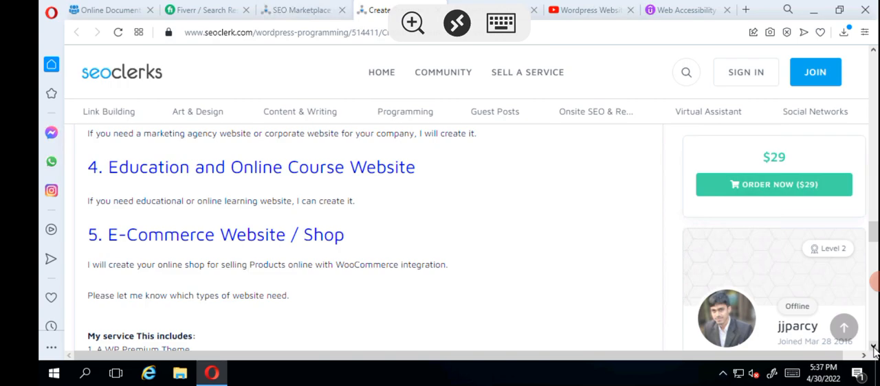
scroll("down", 3)
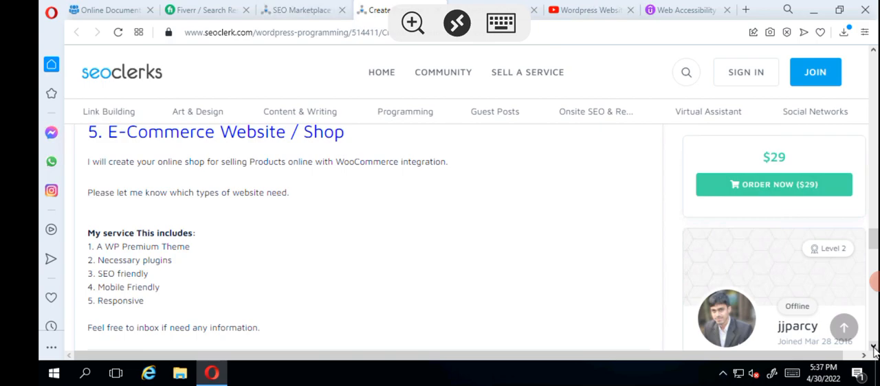
scroll("down", 3)
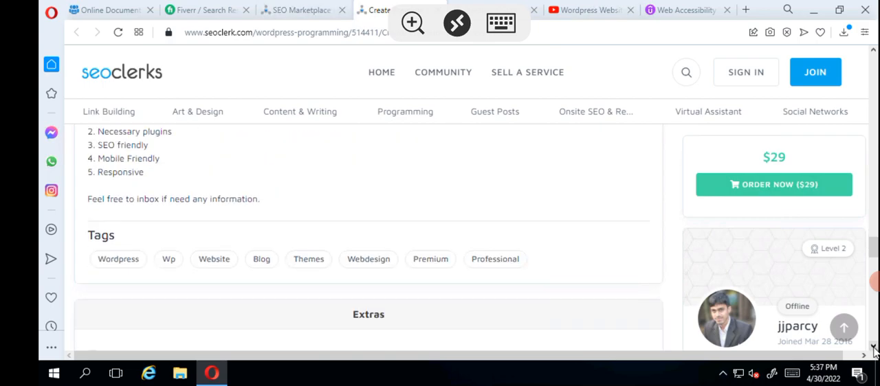
scroll("down", 3)
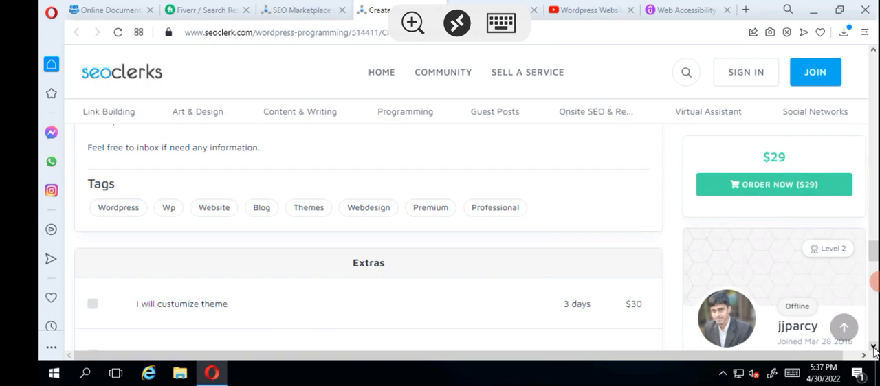
scroll("down", 3)
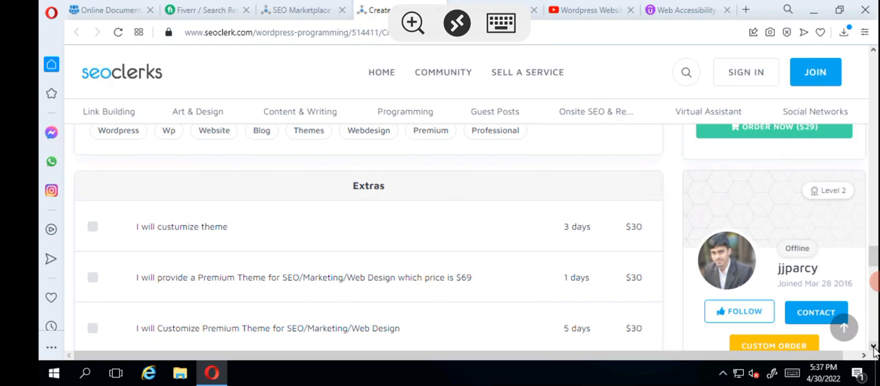
scroll("down", 3)
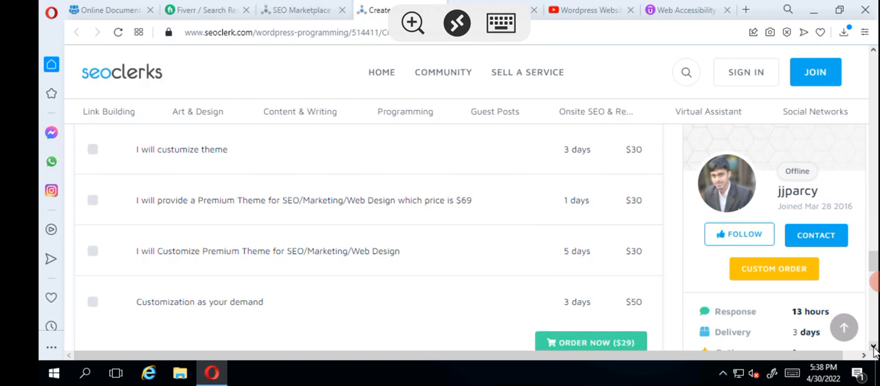
mouse_move(632, 227)
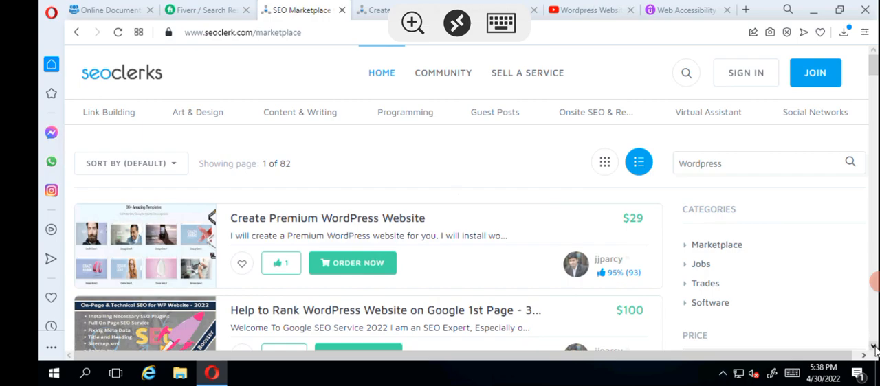
Scroll the WordPress results to the $50 ecommerce online store gig and right-click its title
scroll("down", 3)
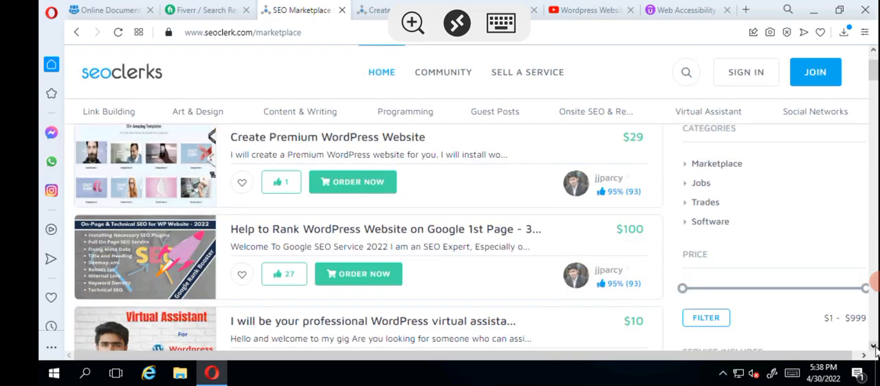
scroll("down", 3)
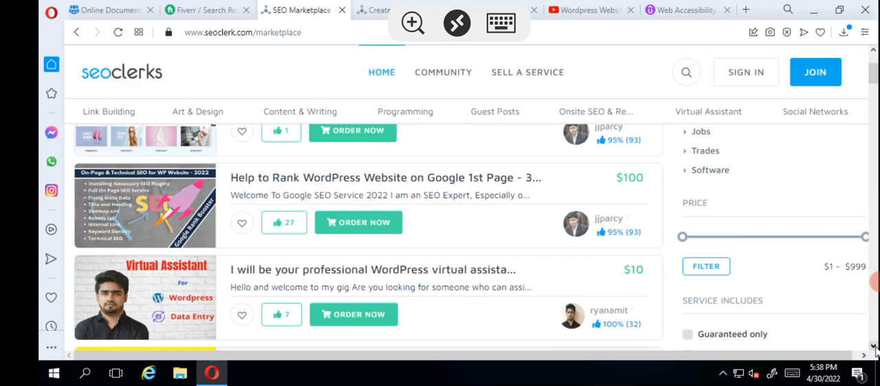
scroll("down", 3)
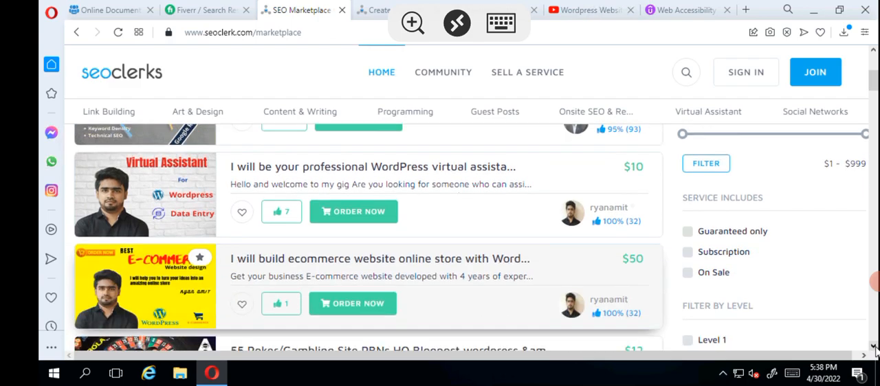
scroll("down", 3)
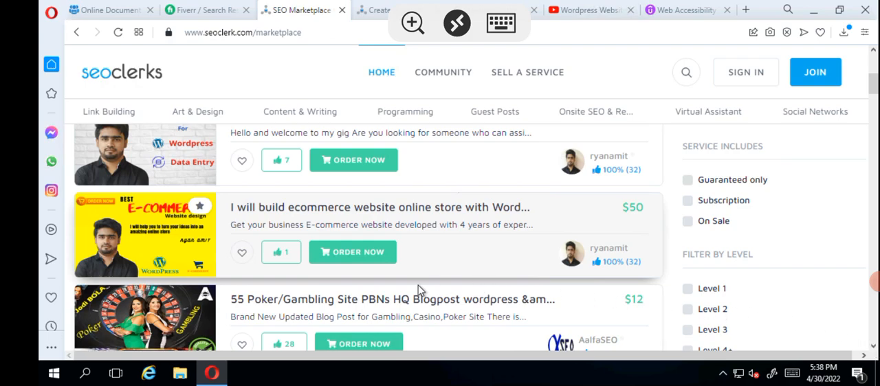
mouse_move(379, 207)
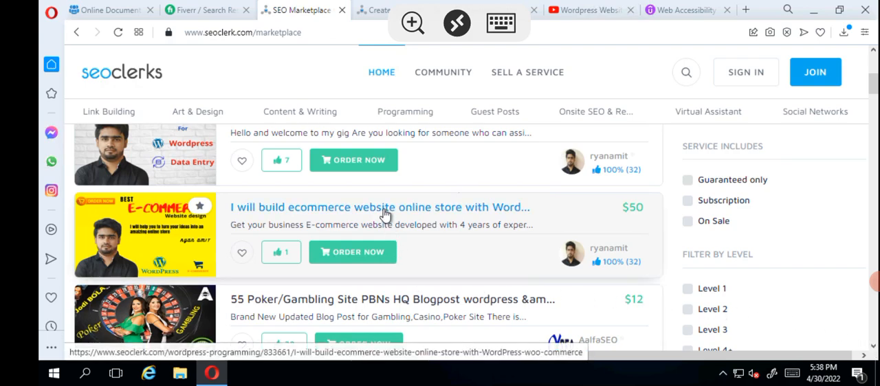
right_click(379, 206)
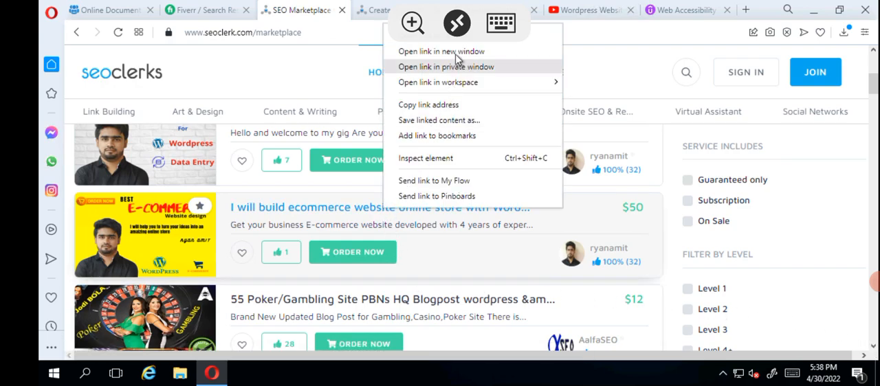
Open the $50 ecommerce gig in a new window and scroll to its Description
left_click(441, 51)
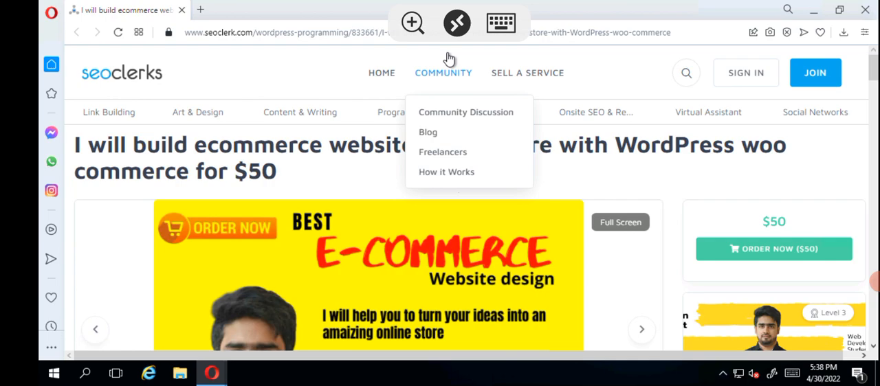
mouse_move(815, 296)
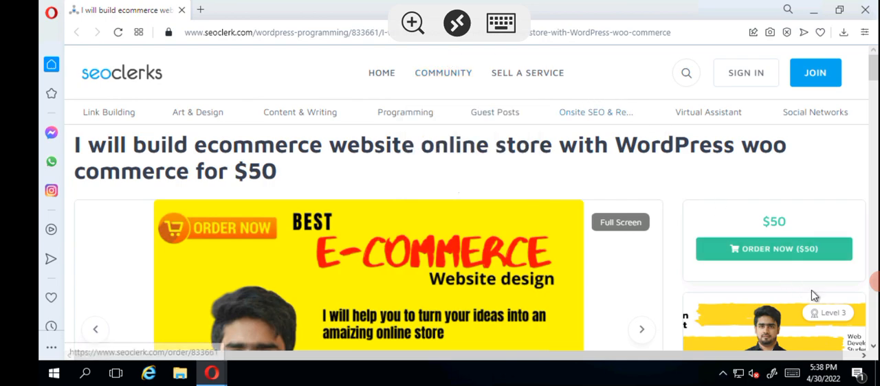
mouse_move(865, 335)
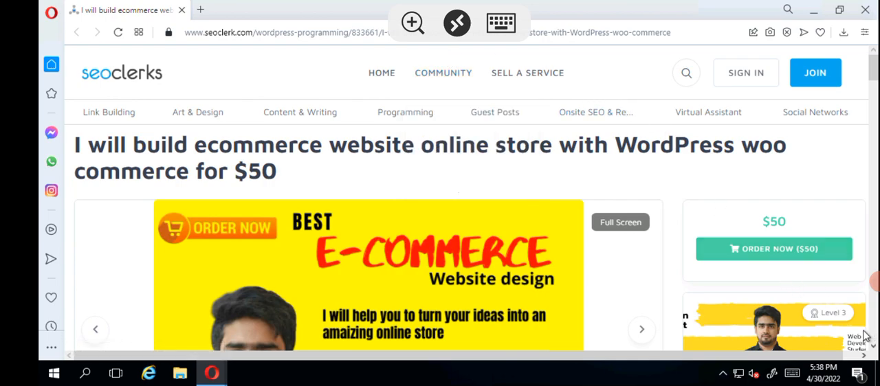
scroll("down", 3)
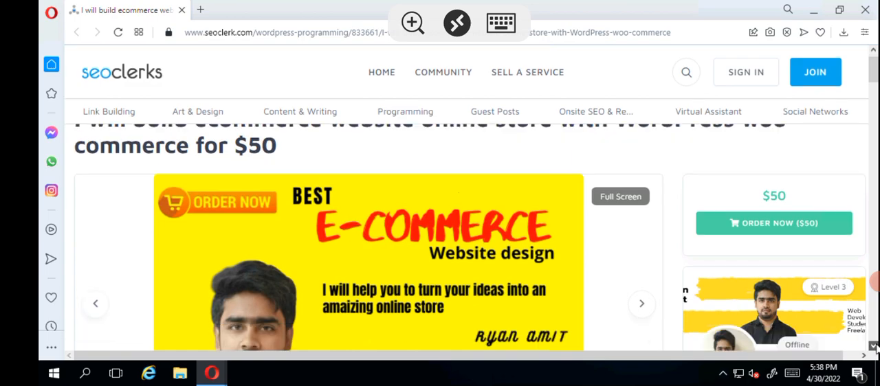
scroll("down", 3)
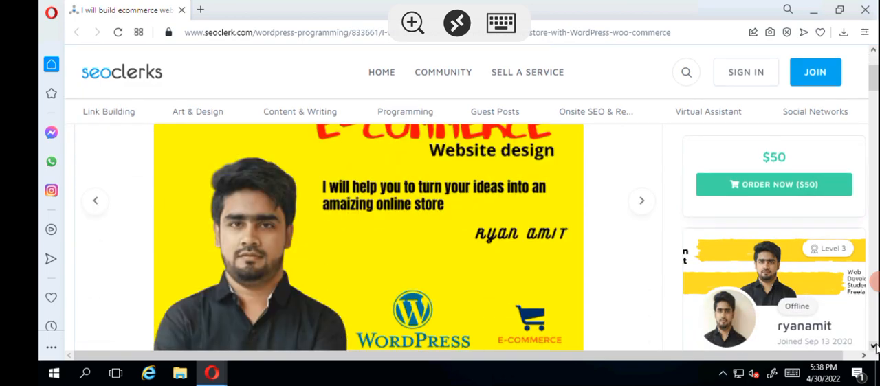
scroll("down", 3)
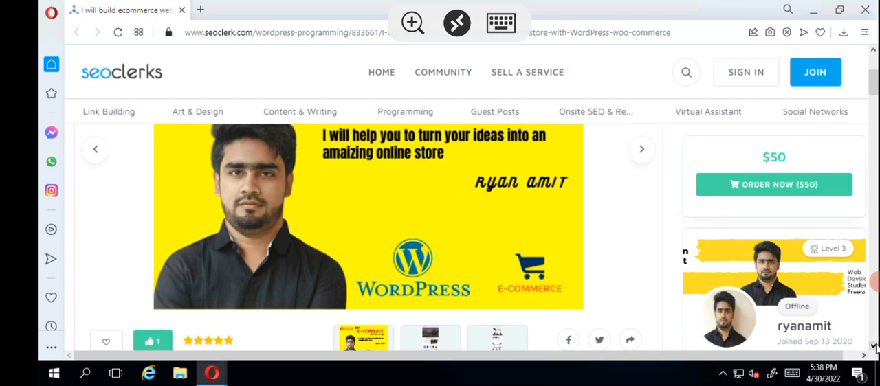
scroll("down", 3)
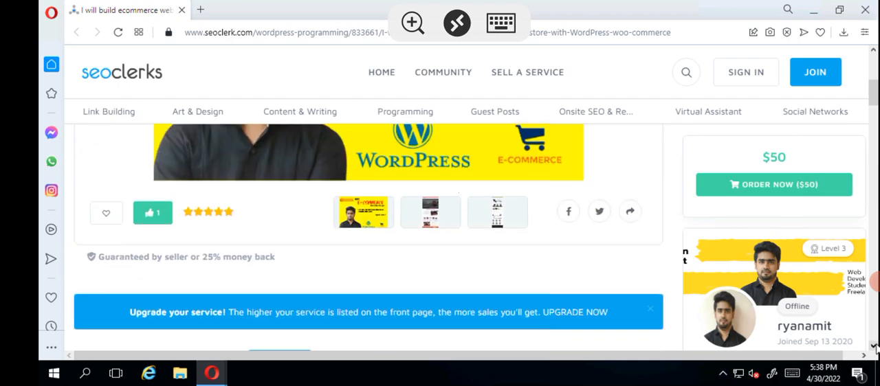
scroll("down", 3)
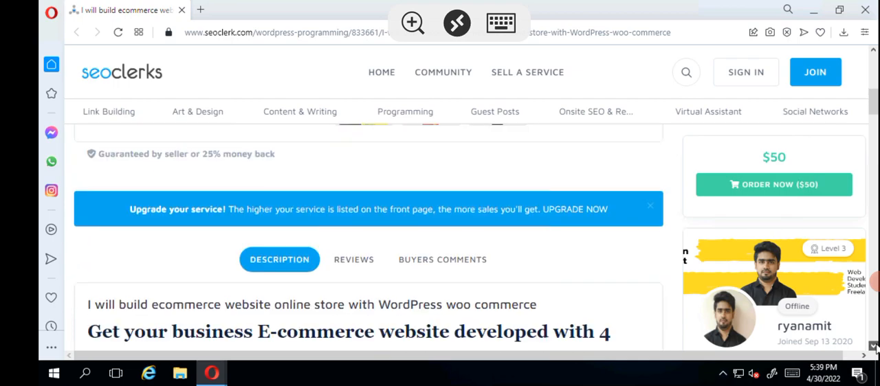
scroll("down", 3)
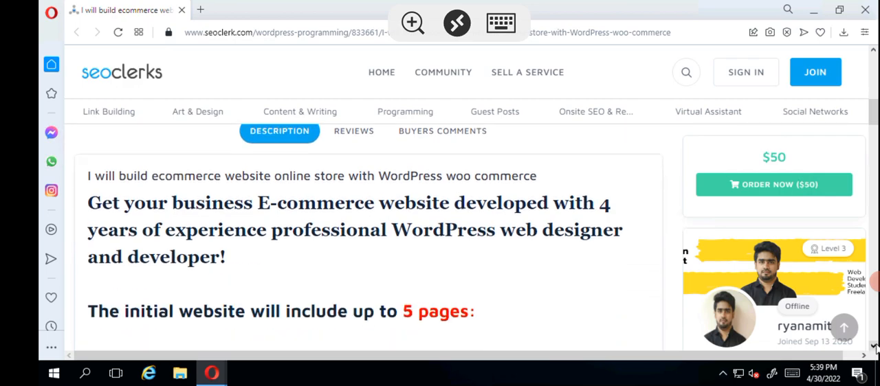
Read the five-page list and Services I Offer down to the Requirements heading
scroll("down", 3)
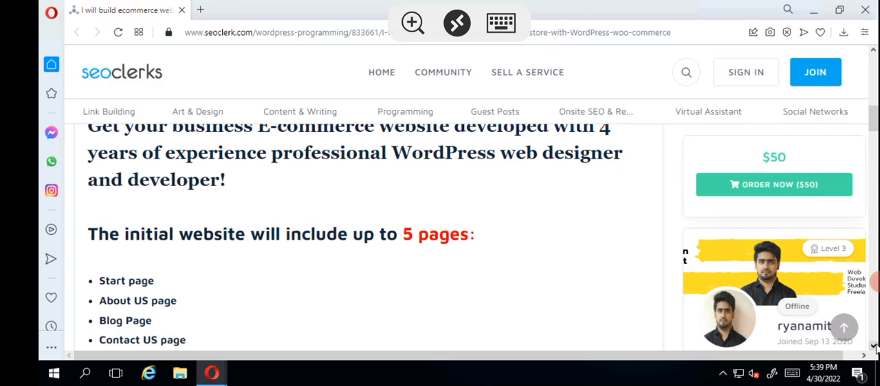
scroll("down", 3)
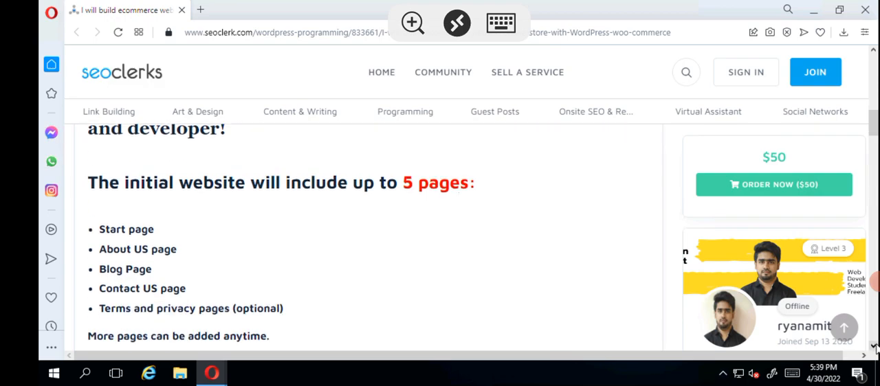
scroll("down", 3)
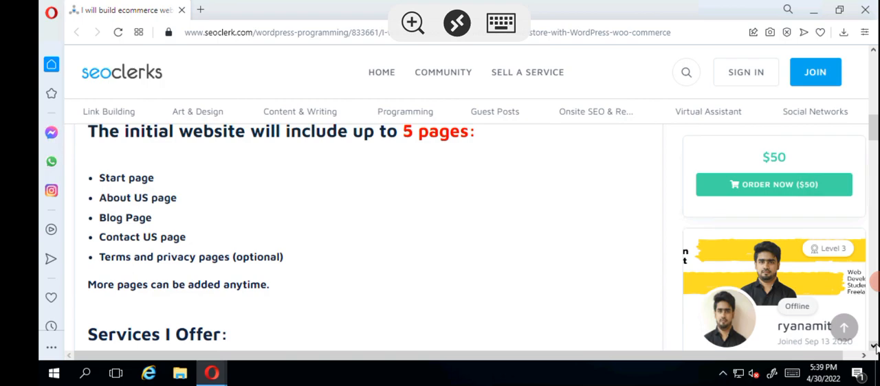
scroll("down", 3)
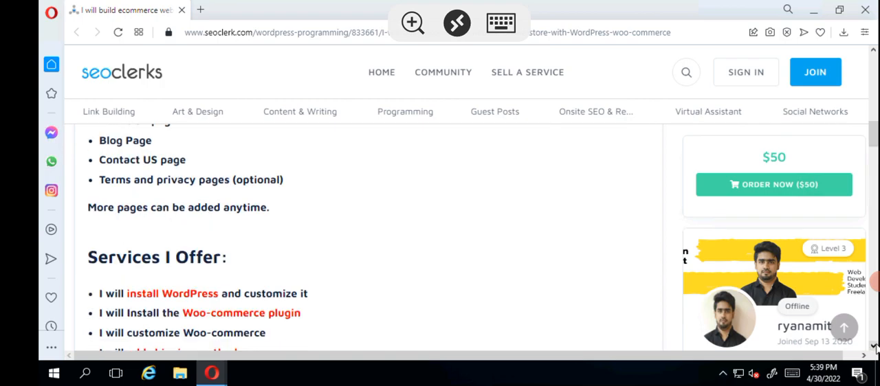
scroll("down", 3)
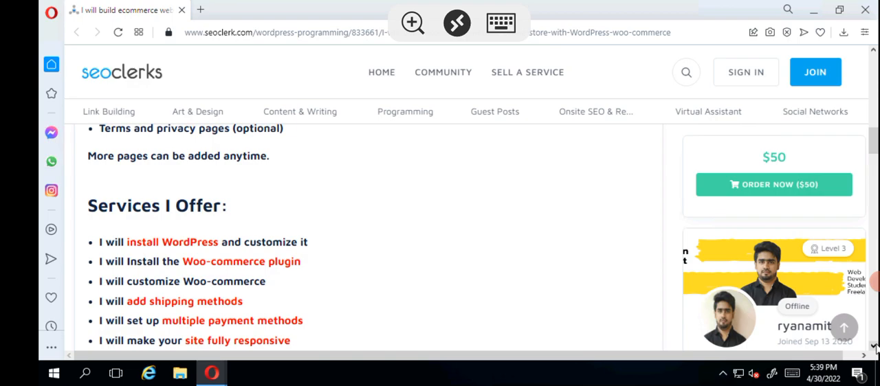
scroll("down", 3)
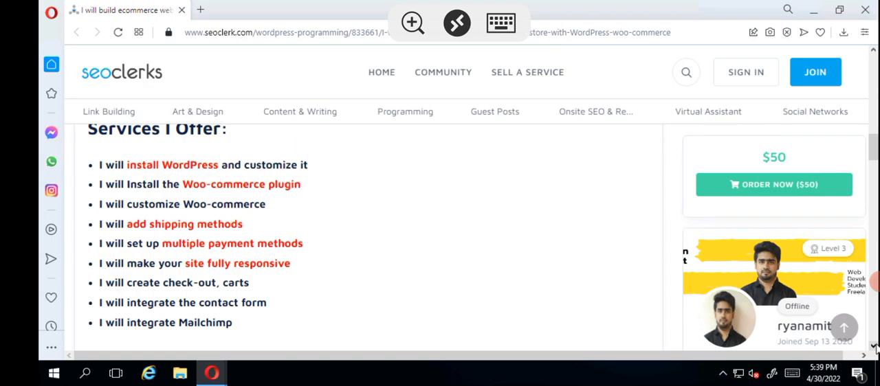
scroll("down", 3)
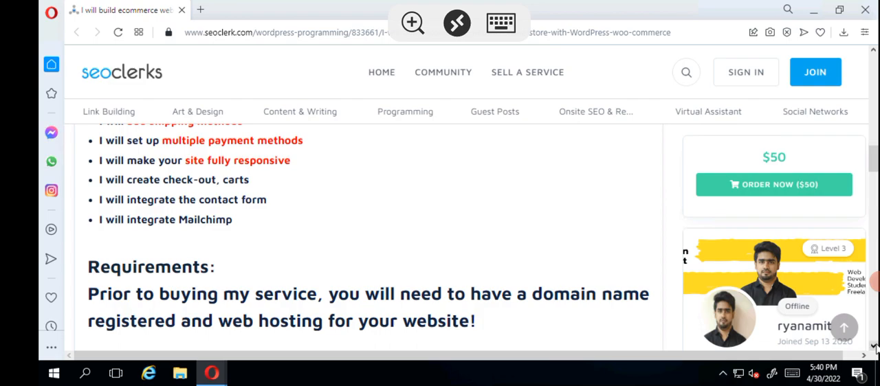
View the ecommerce shop and trucking demo projects, then reach What's included and Tags
scroll("down", 3)
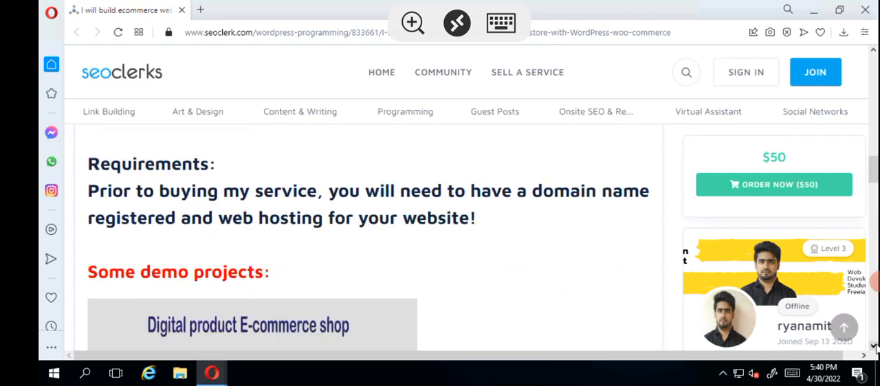
scroll("down", 3)
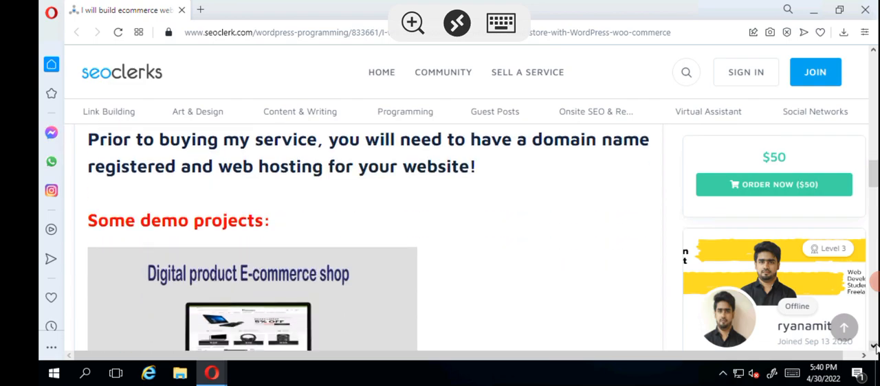
scroll("down", 3)
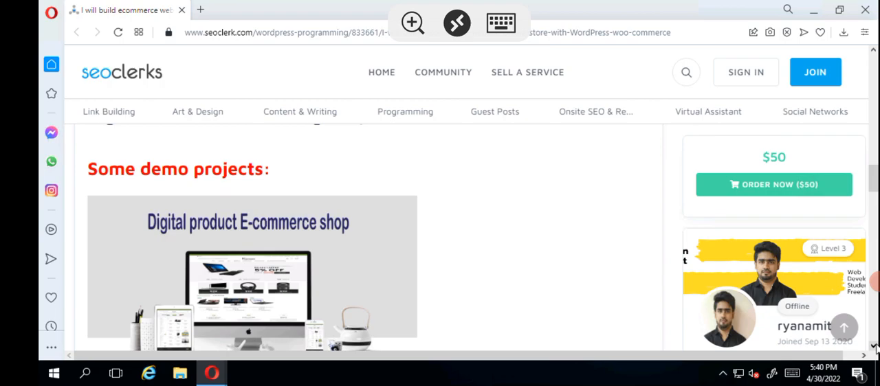
scroll("down", 3)
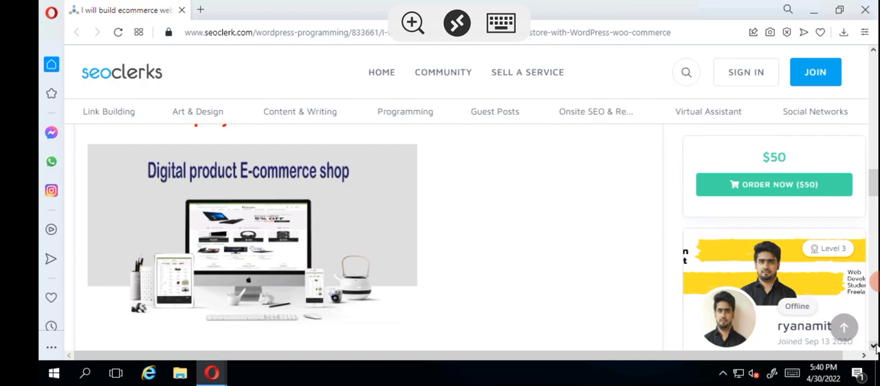
scroll("down", 3)
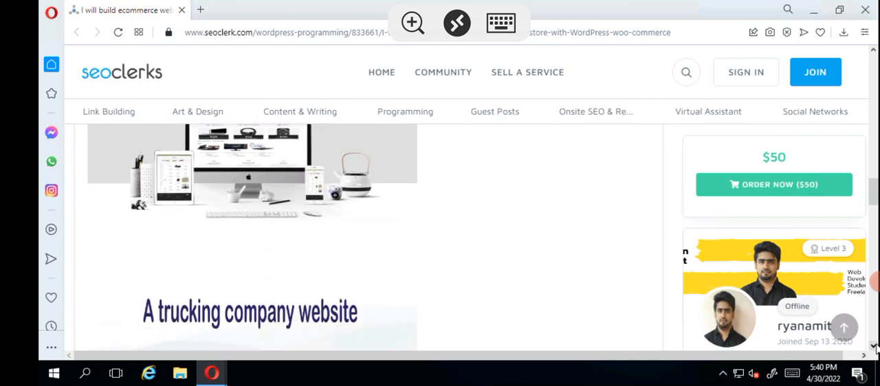
scroll("down", 3)
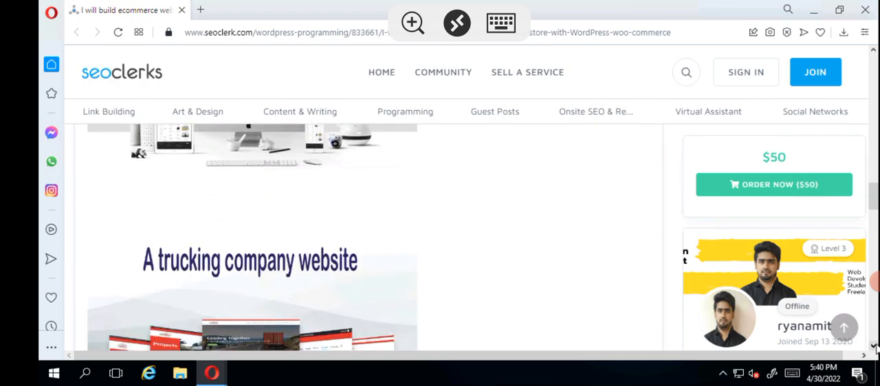
scroll("down", 3)
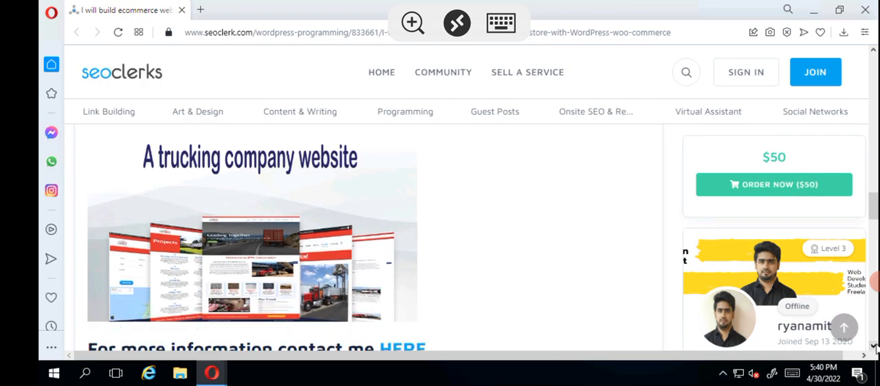
scroll("down", 3)
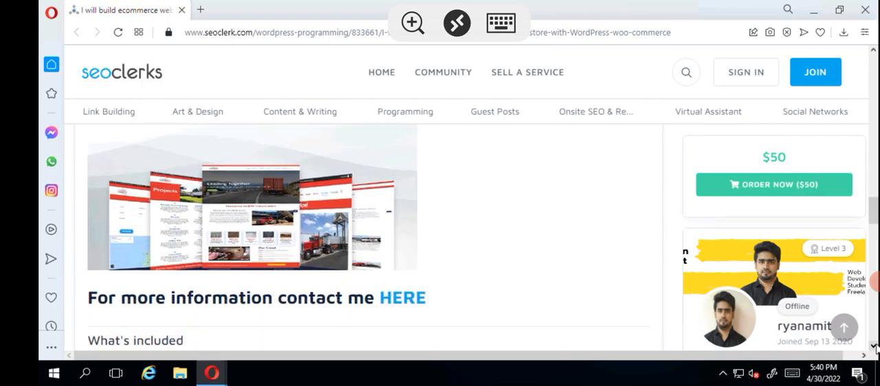
scroll("down", 3)
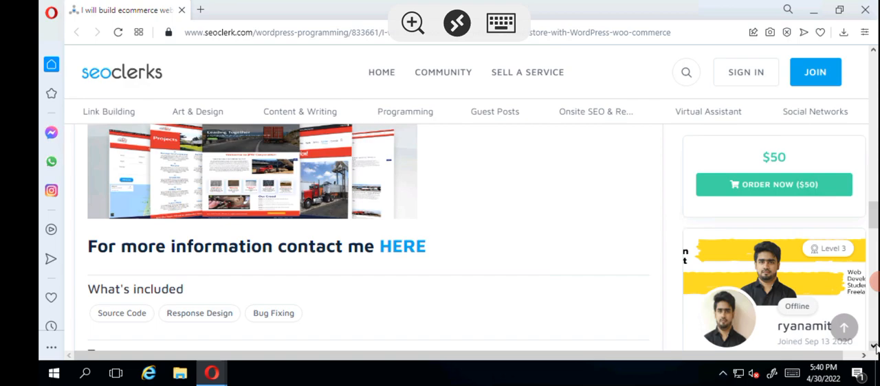
scroll("down", 3)
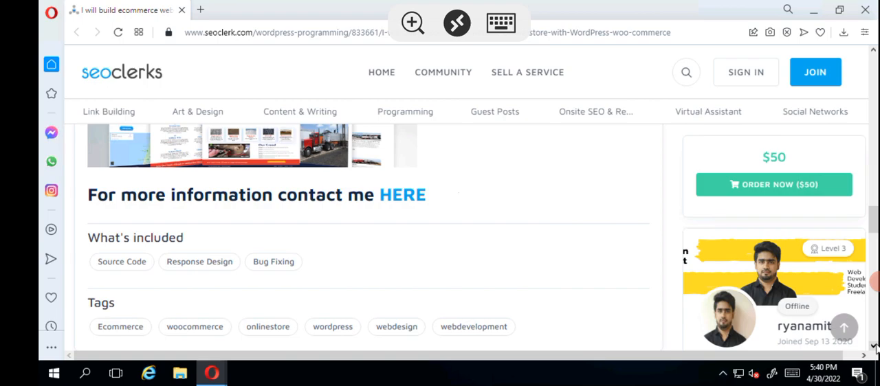
mouse_move(693, 288)
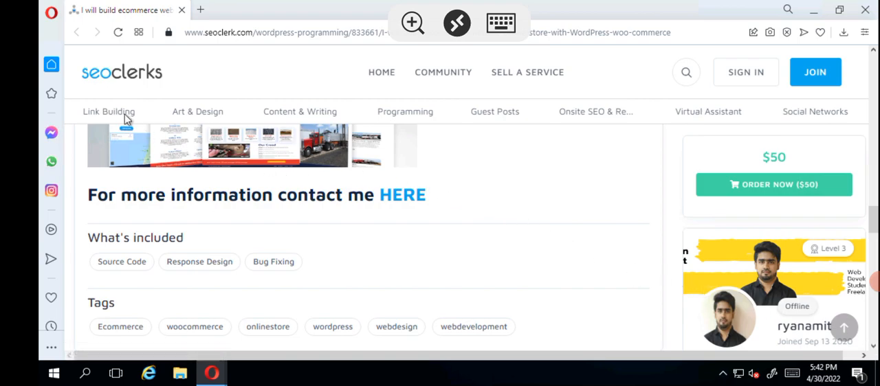
mouse_move(296, 143)
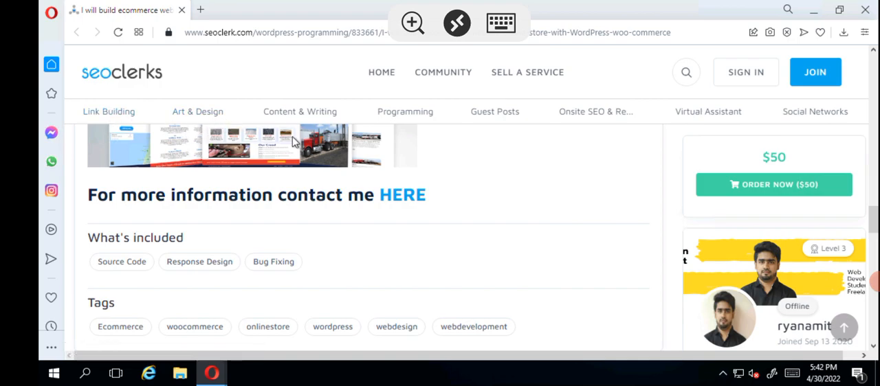
mouse_move(429, 134)
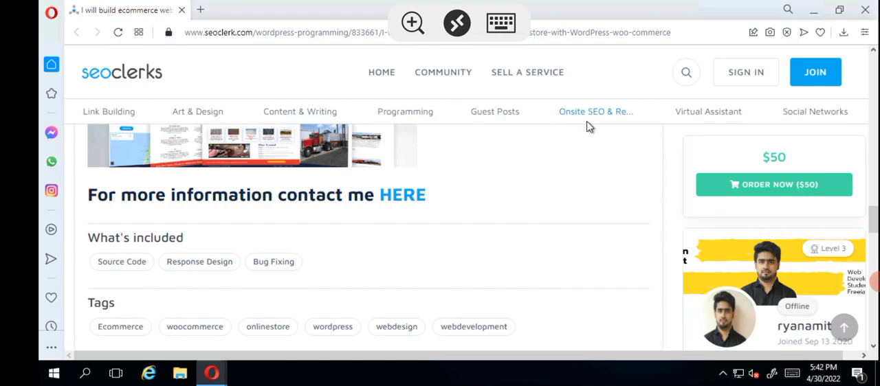
mouse_move(714, 139)
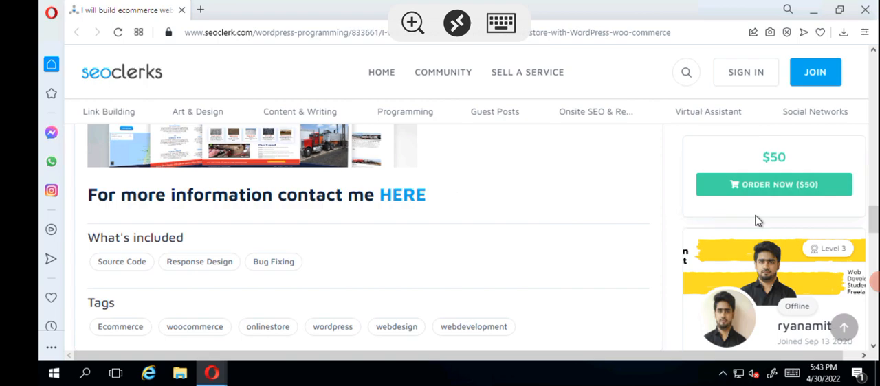
mouse_move(799, 220)
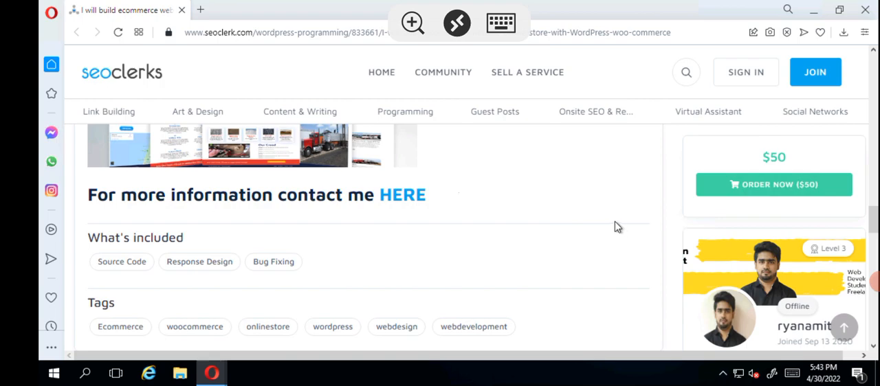
mouse_move(584, 210)
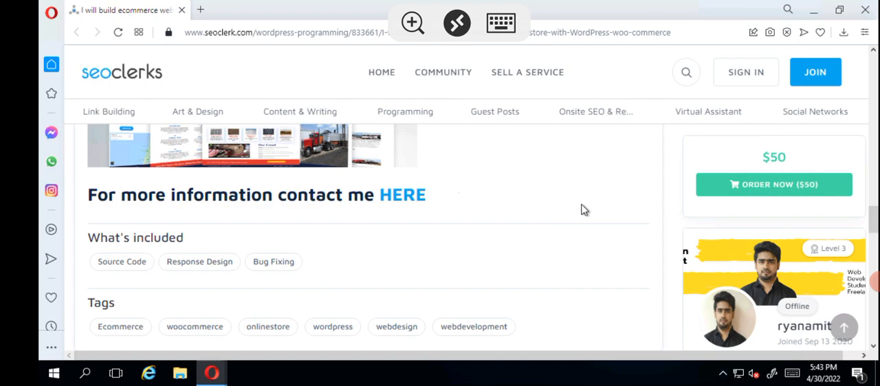
mouse_move(543, 225)
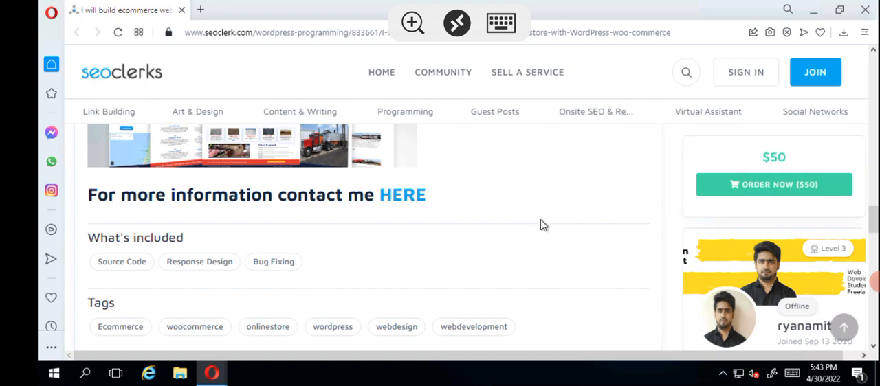
mouse_move(482, 220)
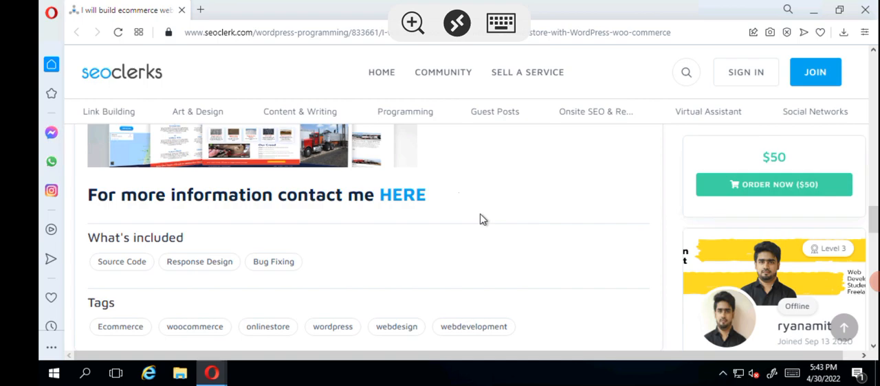
mouse_move(574, 213)
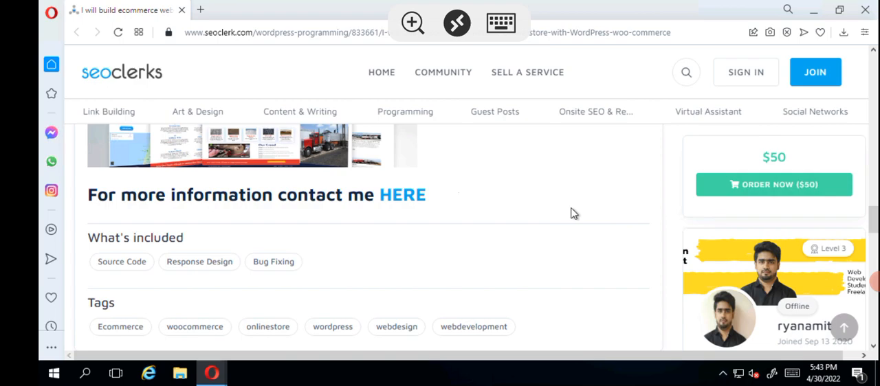